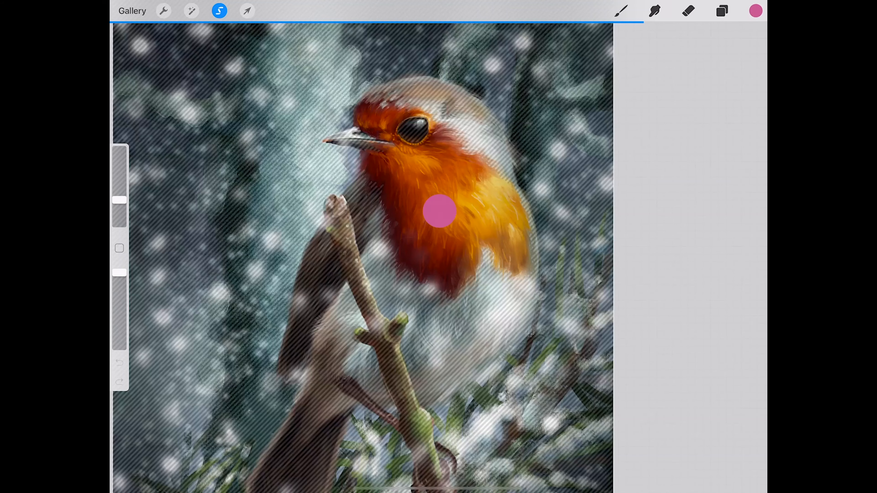
Give pink Layer 13 over the robin painting the Saturation blend mode
click(722, 10)
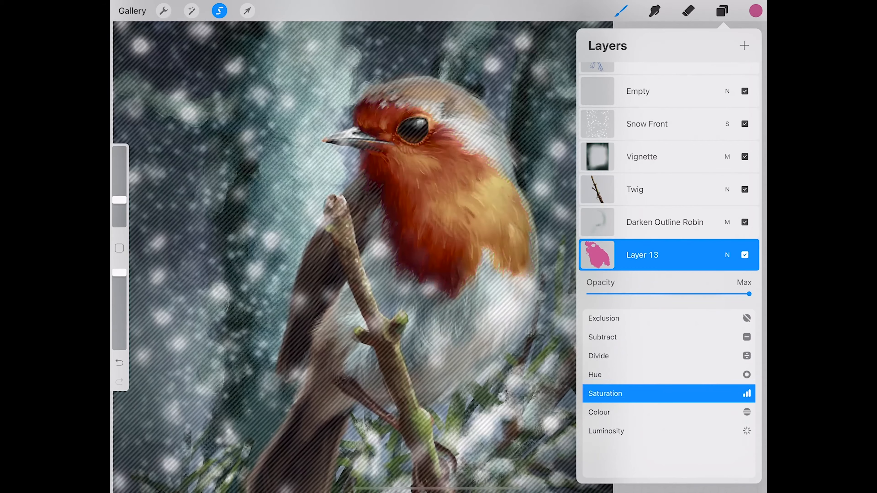
click(192, 10)
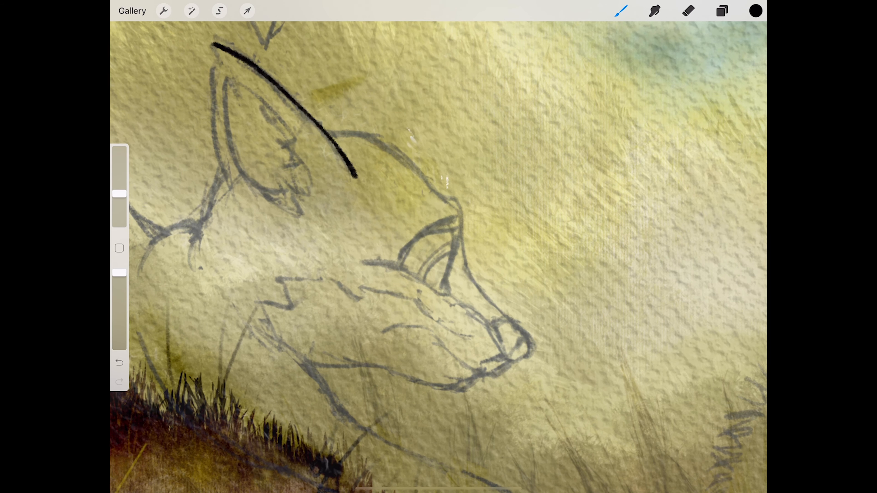
Ink the fox's ear outline in black and reshape the pen Pressure Curve for test strokes
drag(218, 53, 244, 196)
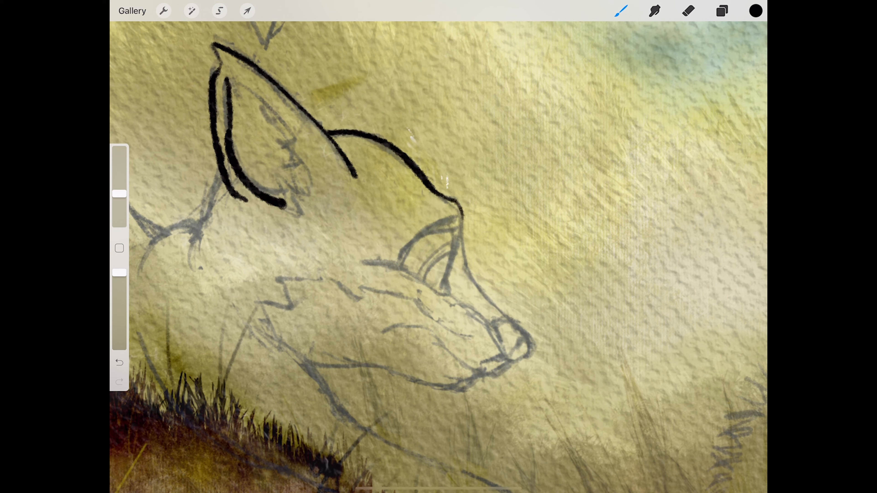
click(164, 10)
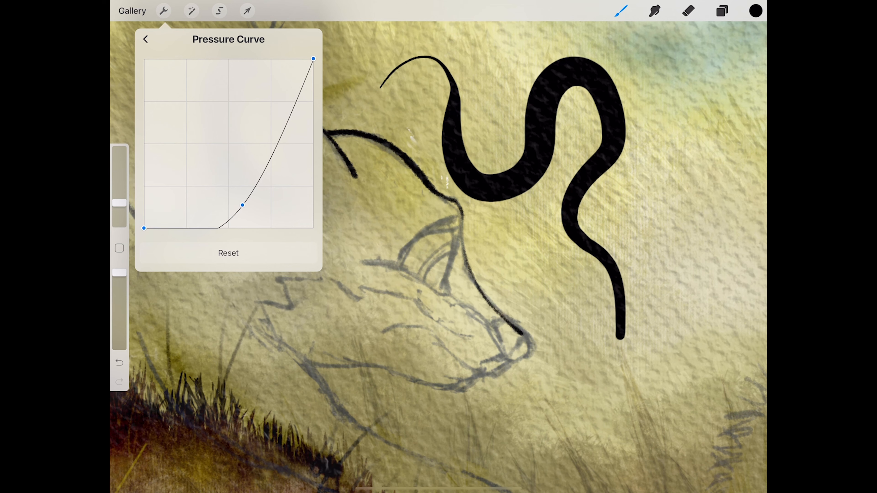
click(144, 39)
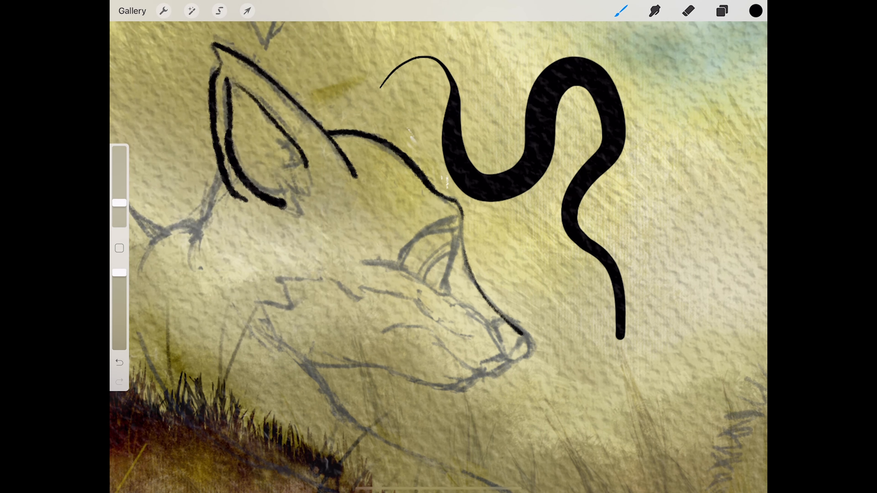
click(723, 11)
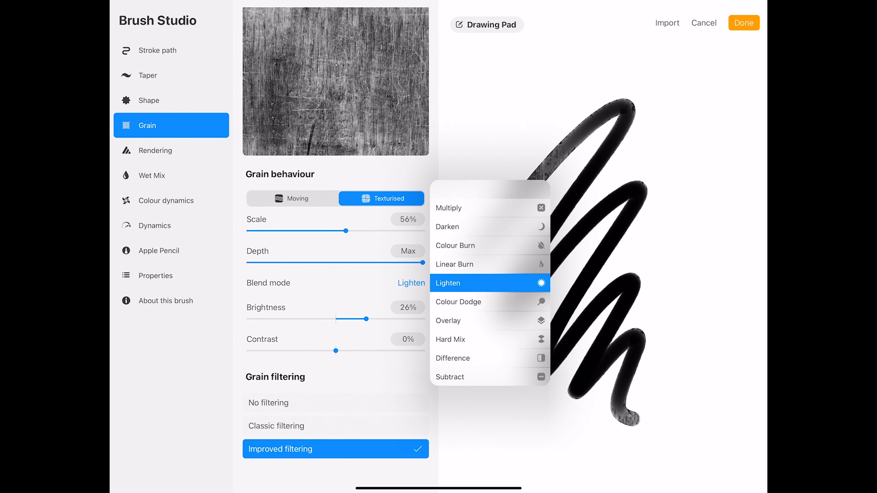
Blend the brush's texturised grain with Lighten for a scratchy test stroke
click(448, 320)
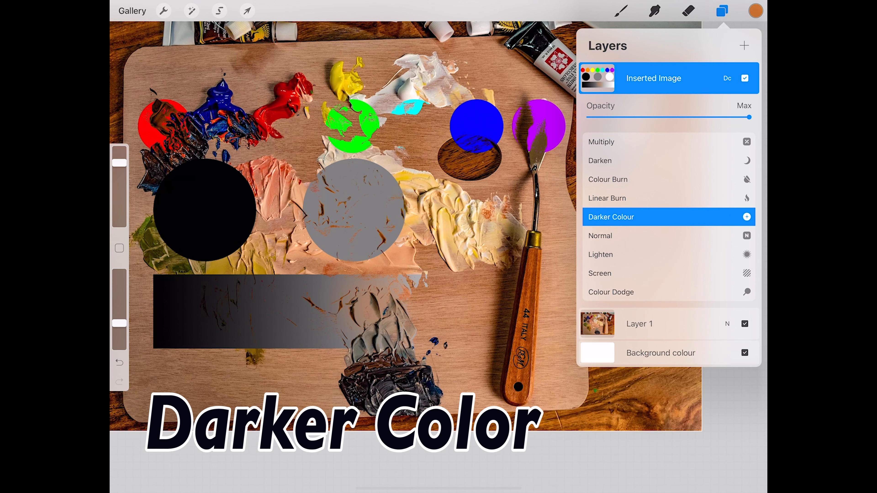
Cycle the colour-chart image through Screen, Add and Soft Light blending over the palette photo
click(611, 273)
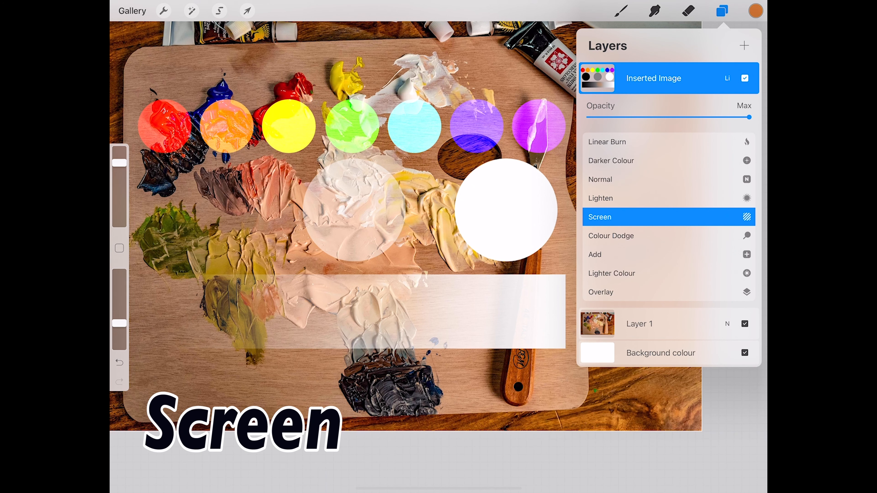
click(600, 255)
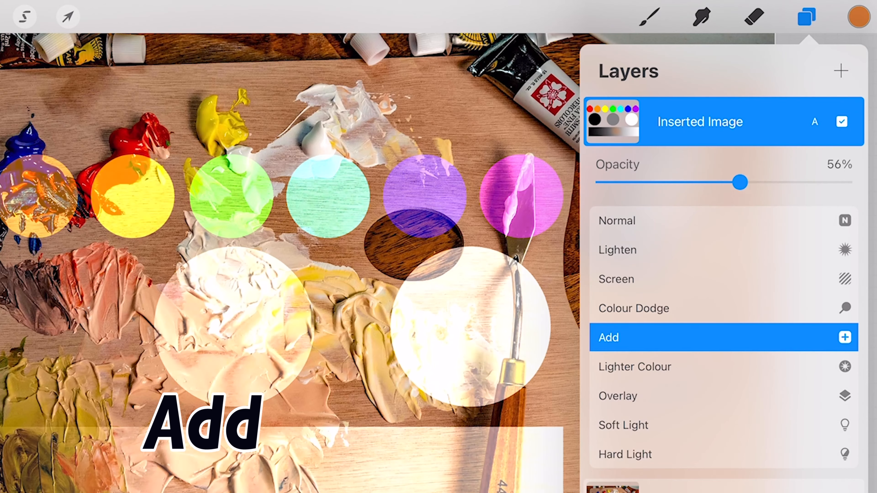
click(623, 426)
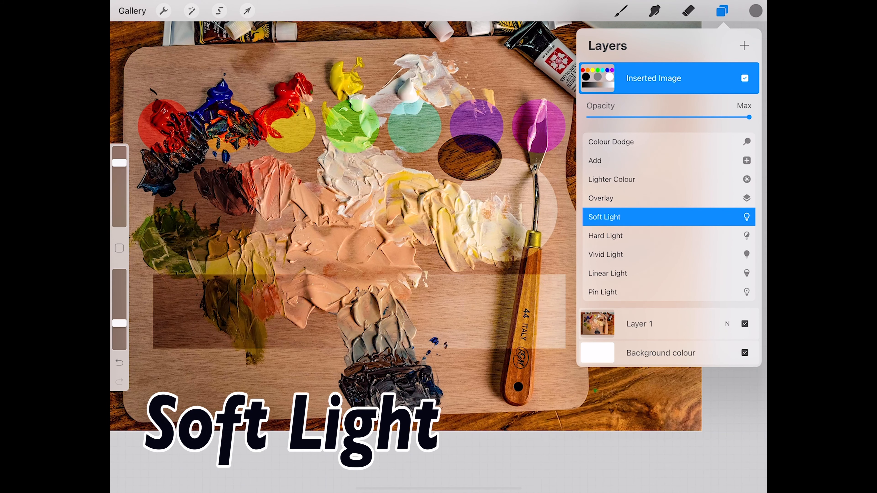
click(605, 255)
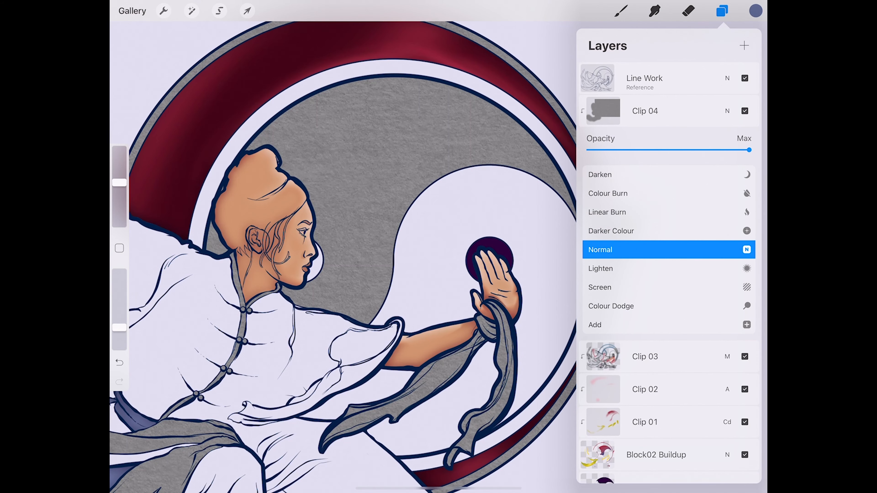
Set Clip 04 to Overlay blending to tint the illustration
click(601, 250)
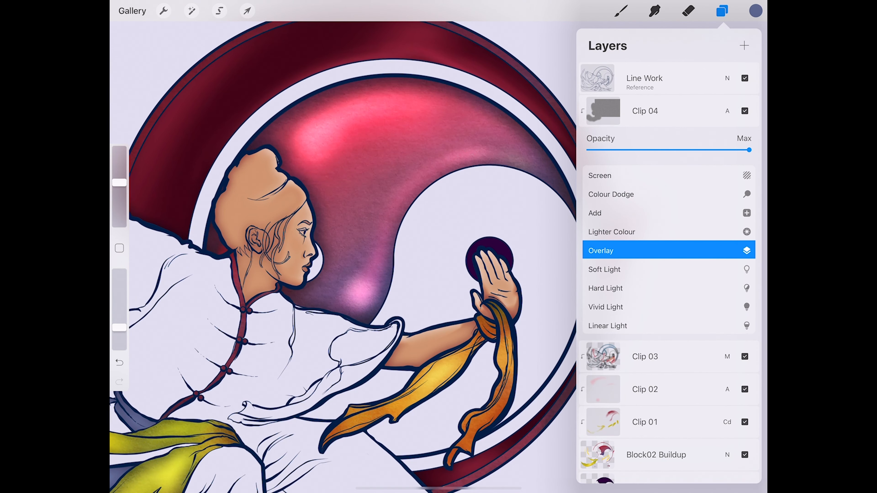
click(602, 250)
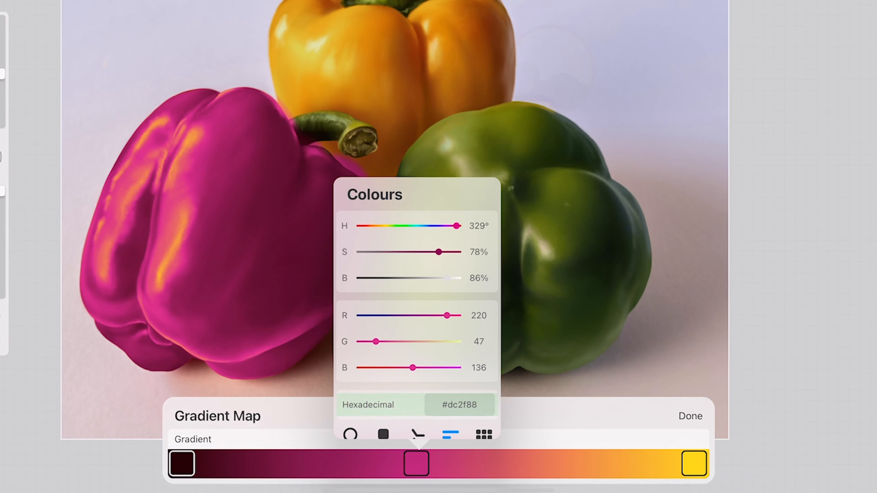
Set the gradient map's middle colour to magenta #dc2f88 to recolour the peppers
click(383, 420)
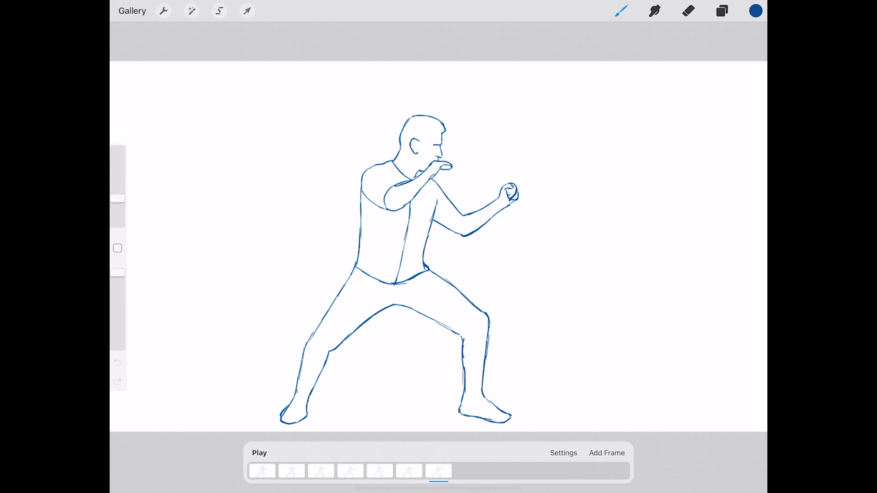
Set the boxer animation to One Shot at 25 fps with 2 onion skin frames at 72% opacity
click(563, 453)
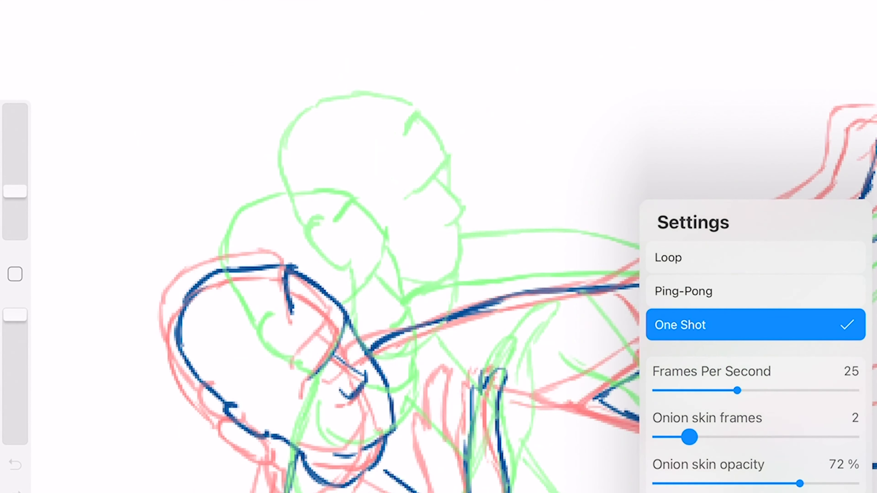
click(578, 238)
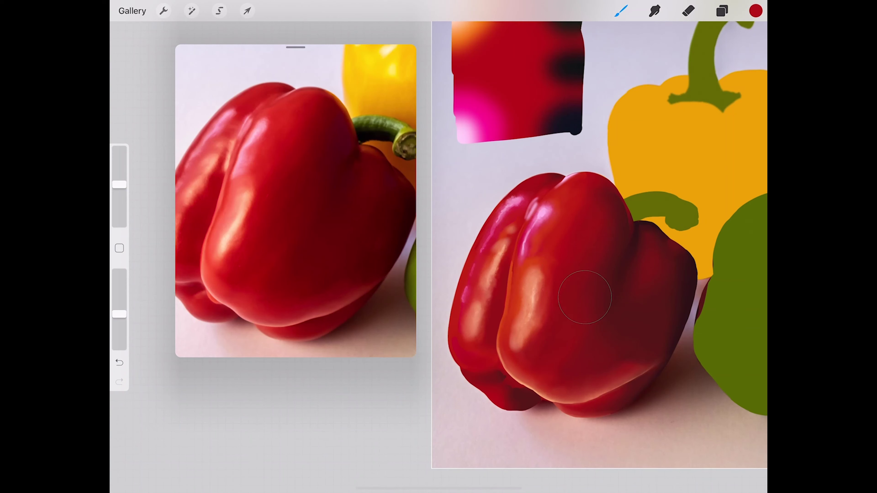
Undo the last paint stroke on the glossy red pepper painting
click(120, 362)
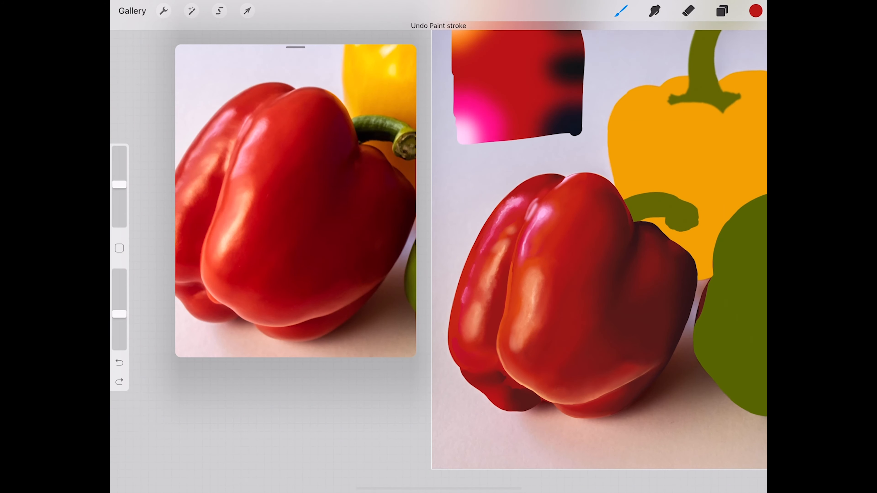